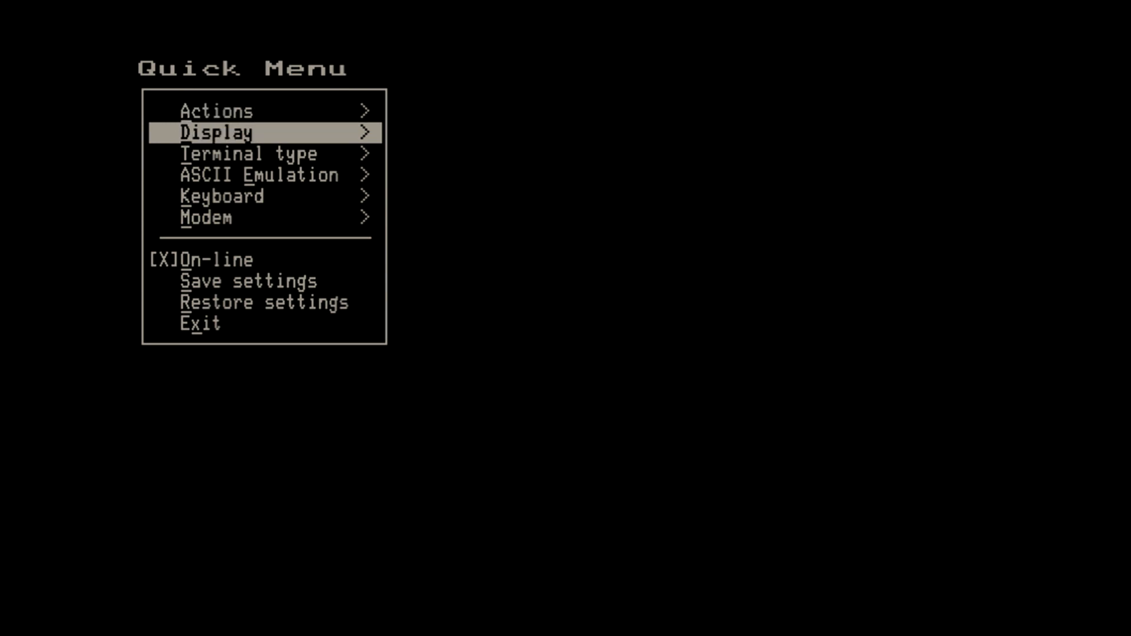
- Select Display in the Quick Menu and move to its CRT saver entry
left_click(216, 132)
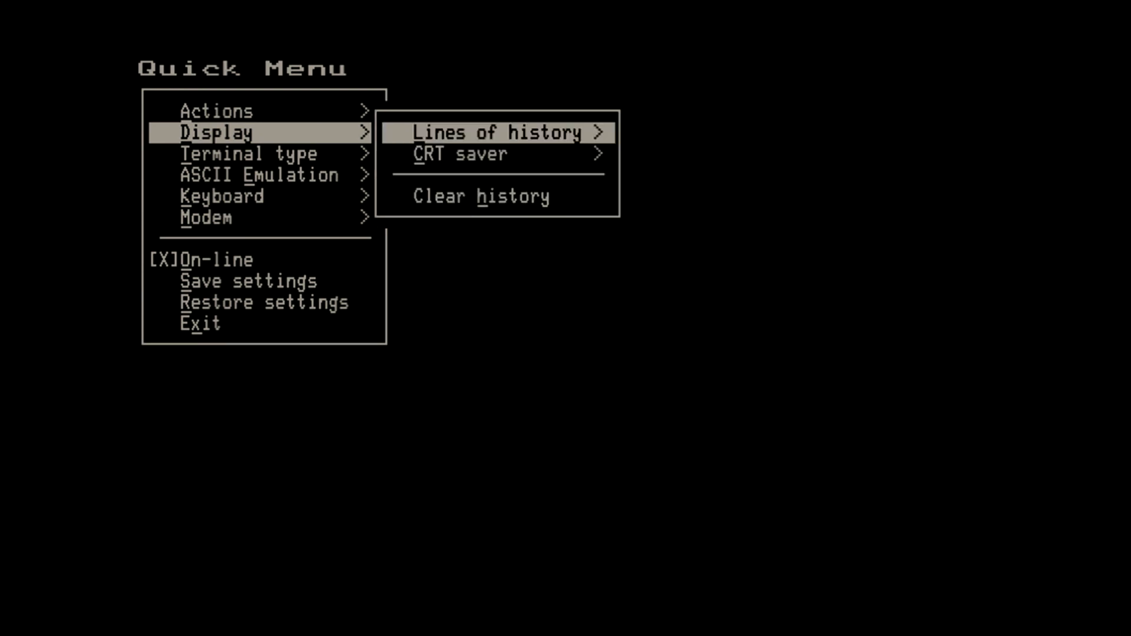
left_click(498, 132)
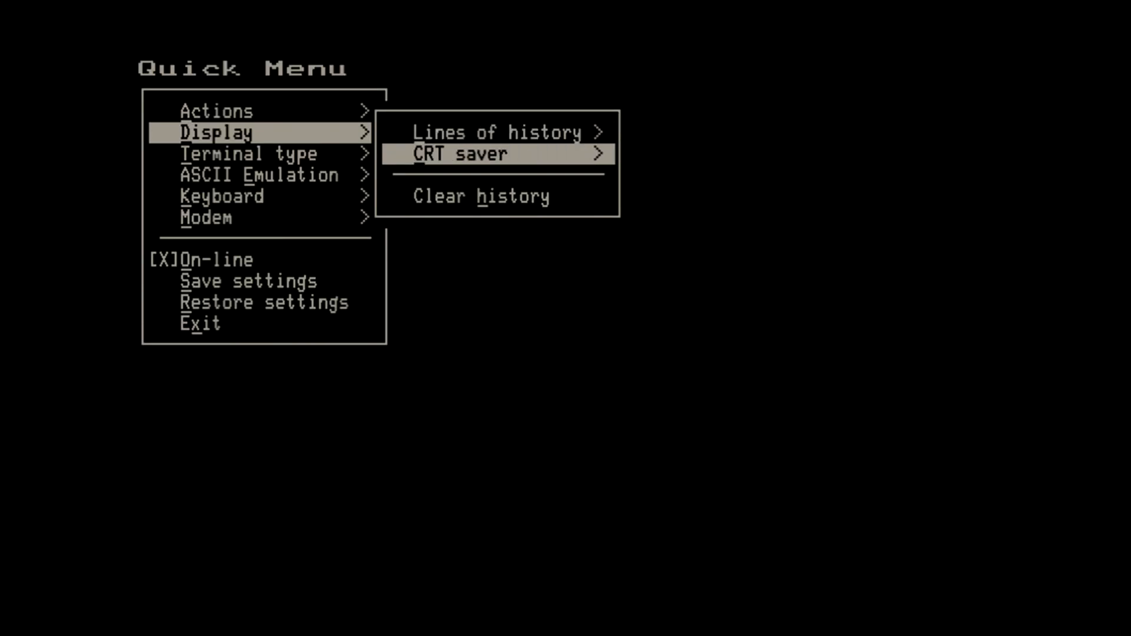
- Expand the CRT saver timeout choices, currently disabled, and pick from the list
left_click(461, 153)
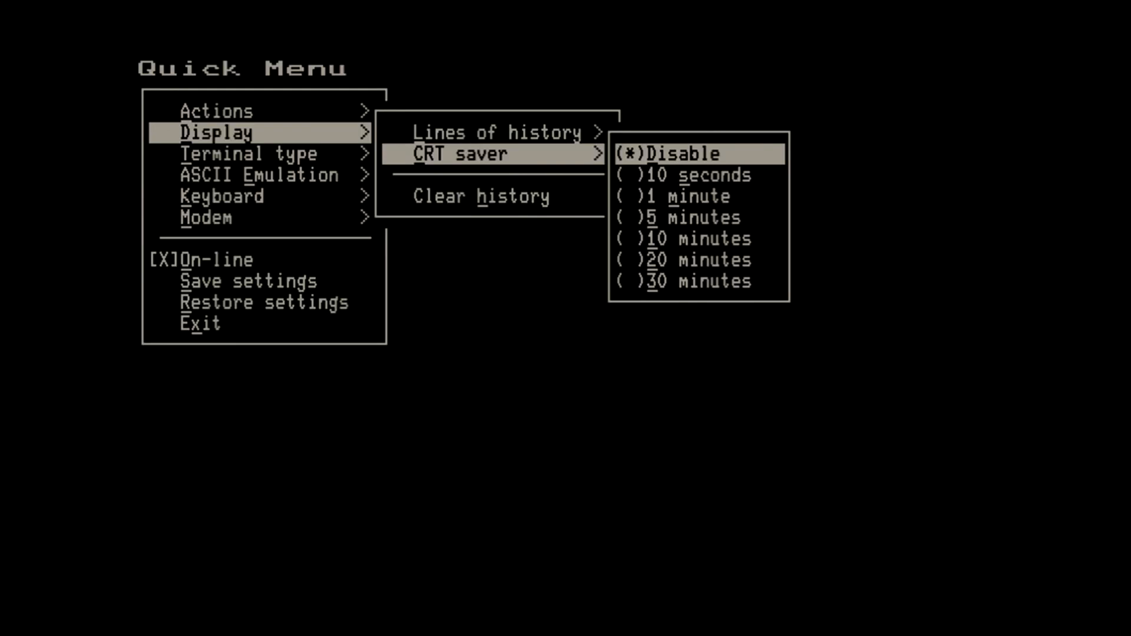
left_click(698, 174)
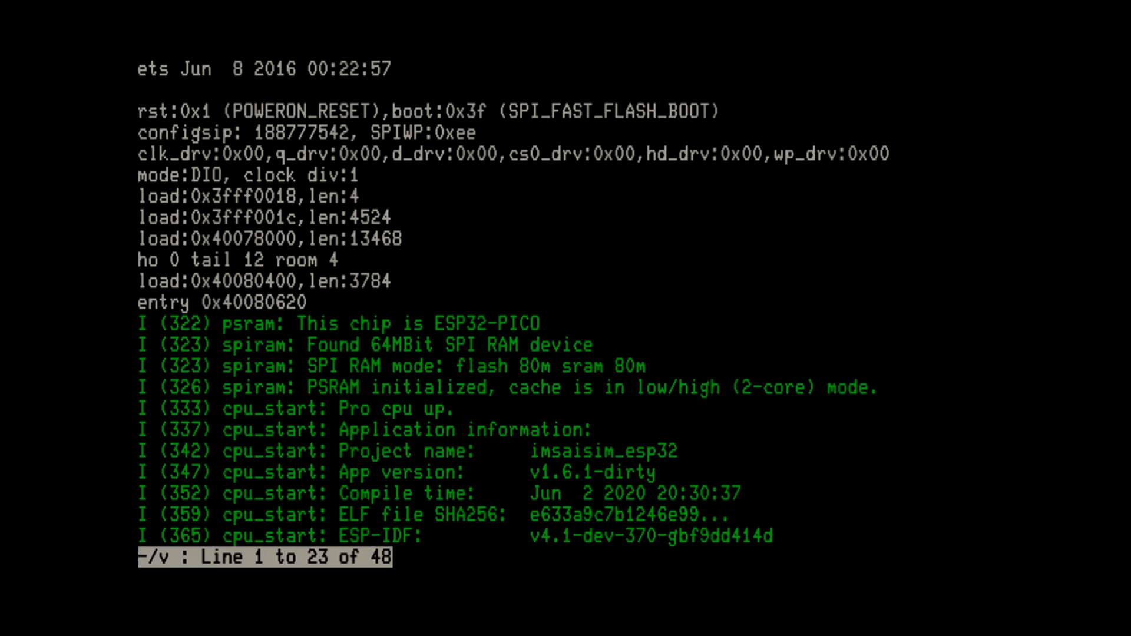
- Scroll down the saved boot log to the heap initialisation messages
scroll("down", 3)
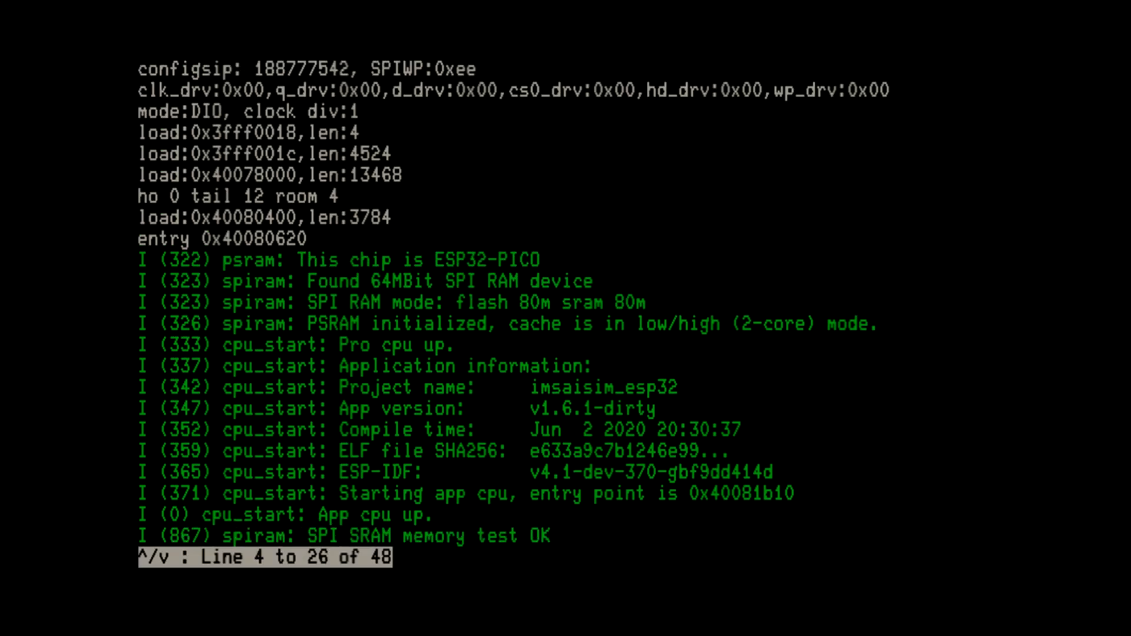
scroll("down", 3)
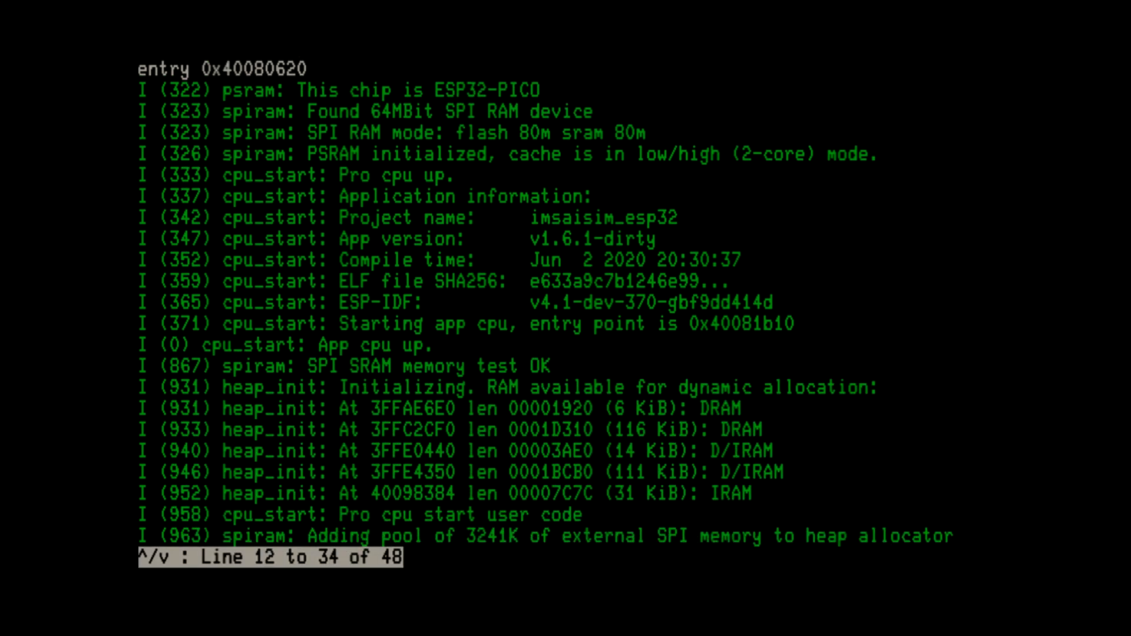
scroll("down", 3)
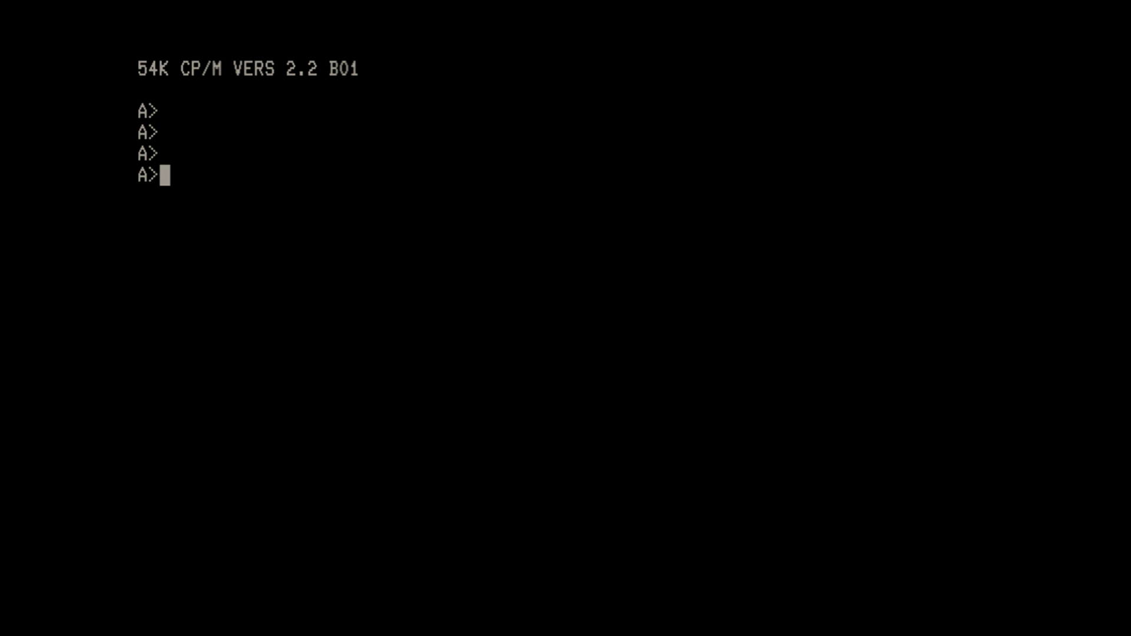
- Enter 'dump asm.com' at the CP/M A> prompt without running it
type("dum")
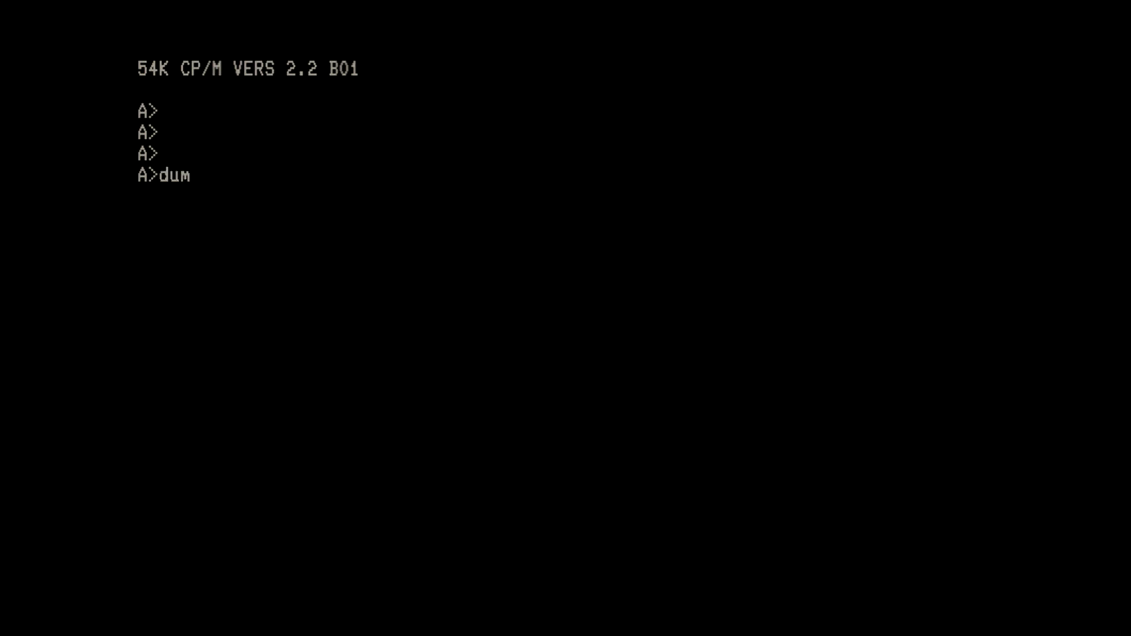
type("p asm.com")
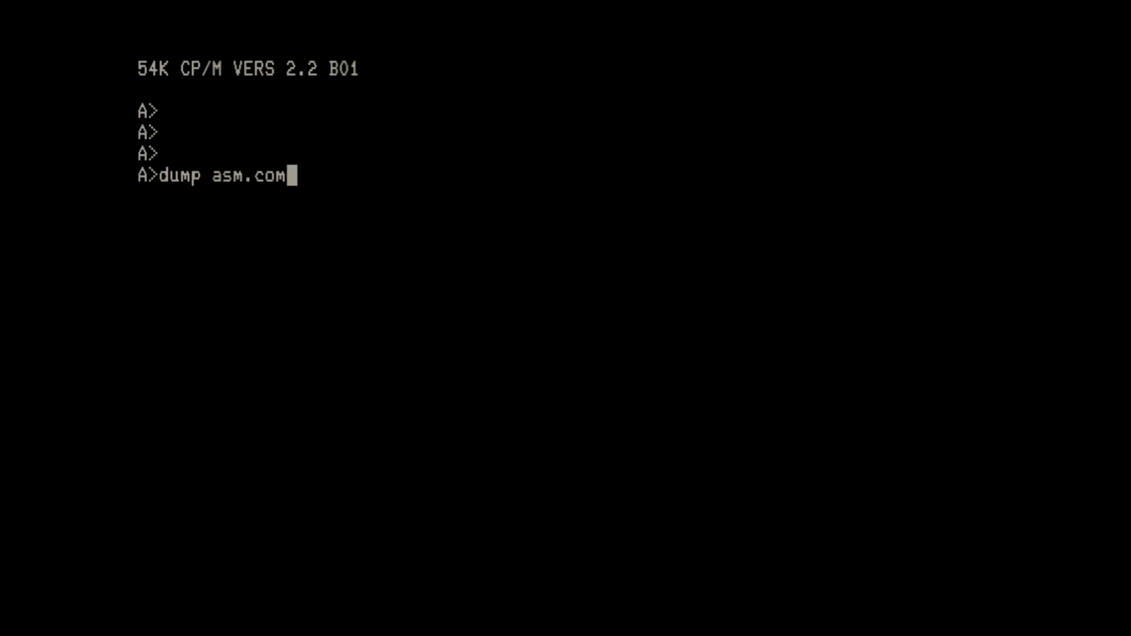